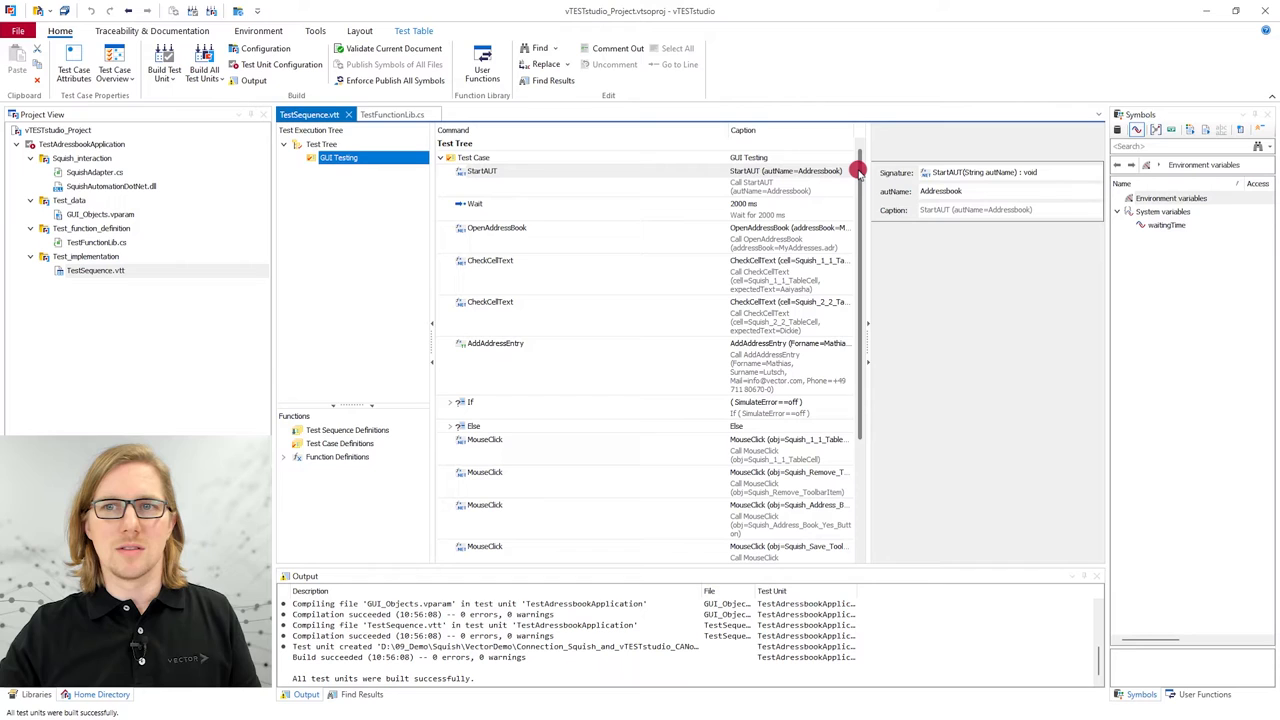
Show the TestFunctionLib.cs source and scroll to its StartAUT, OpenAddressBook, CheckCellText and MouseClick functions
left_click(482, 170)
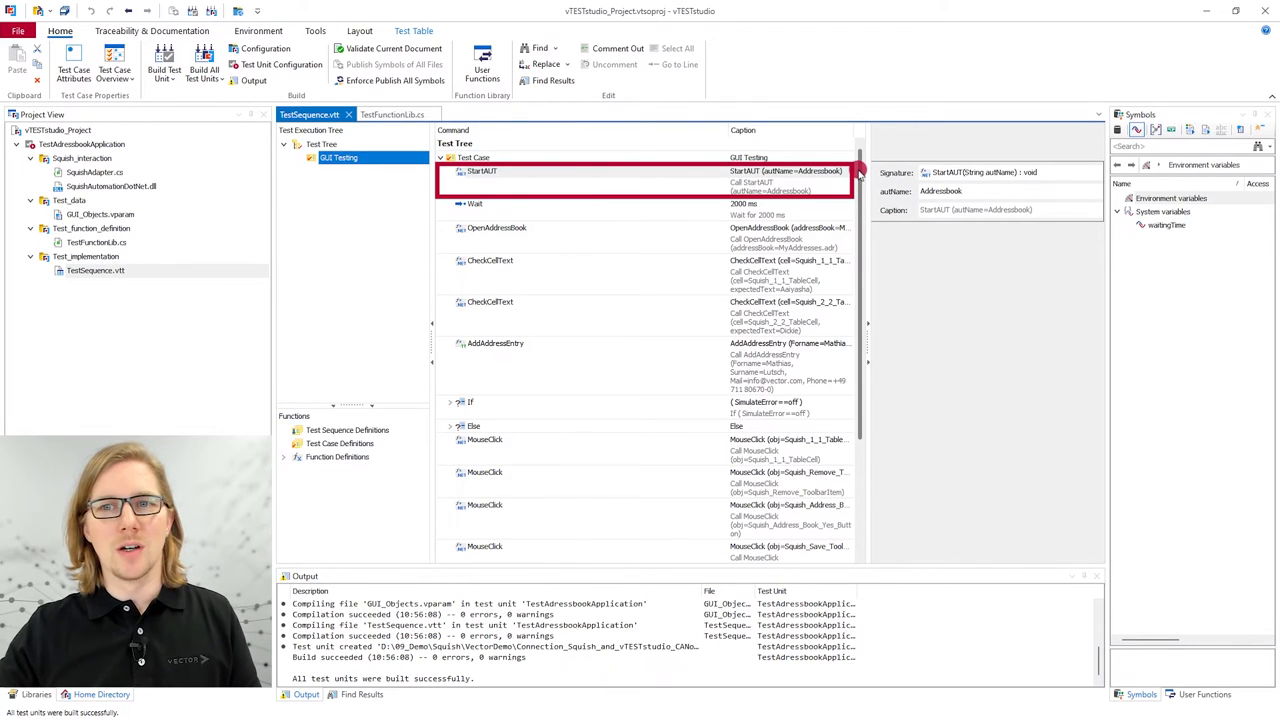
left_click(497, 228)
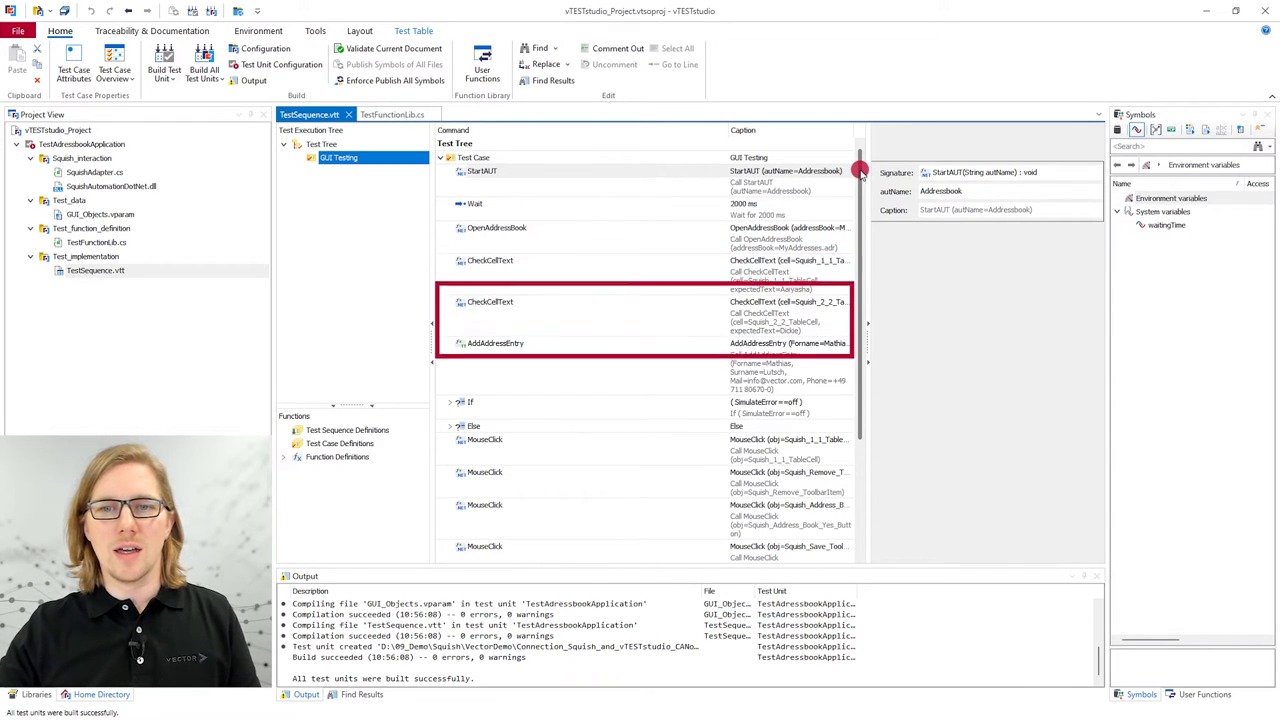
left_click(495, 343)
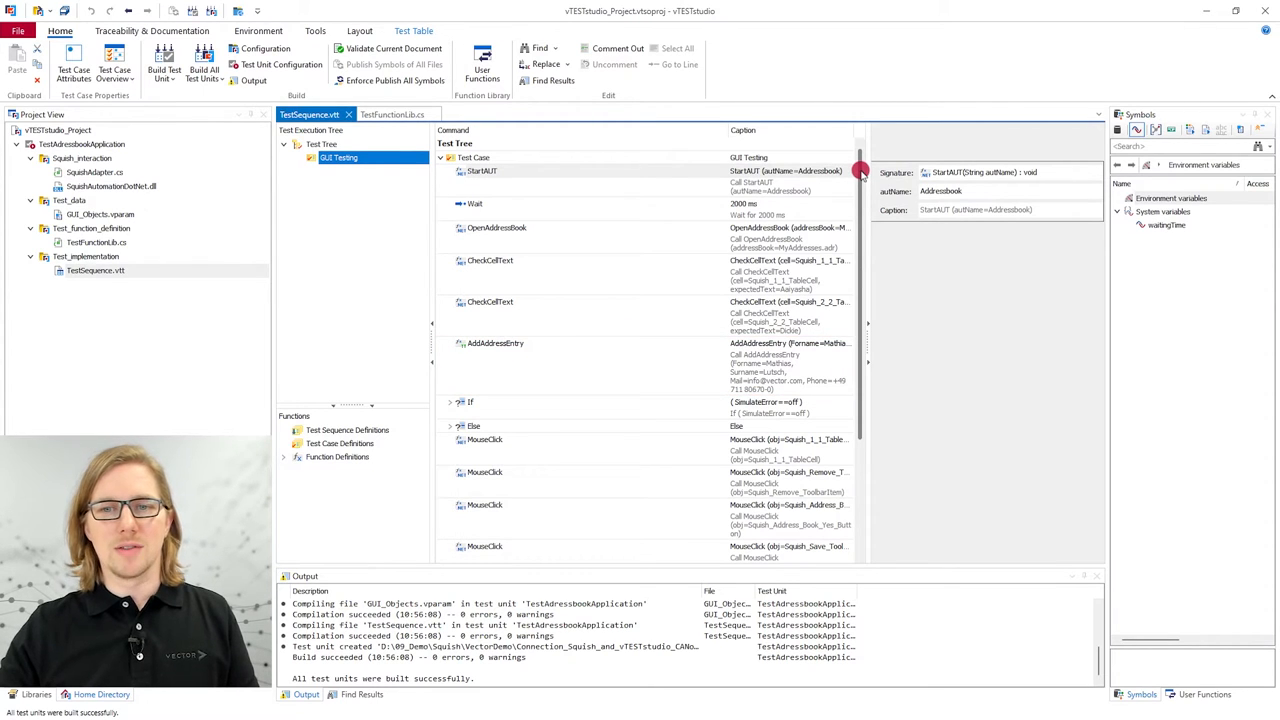
scroll("down", 3)
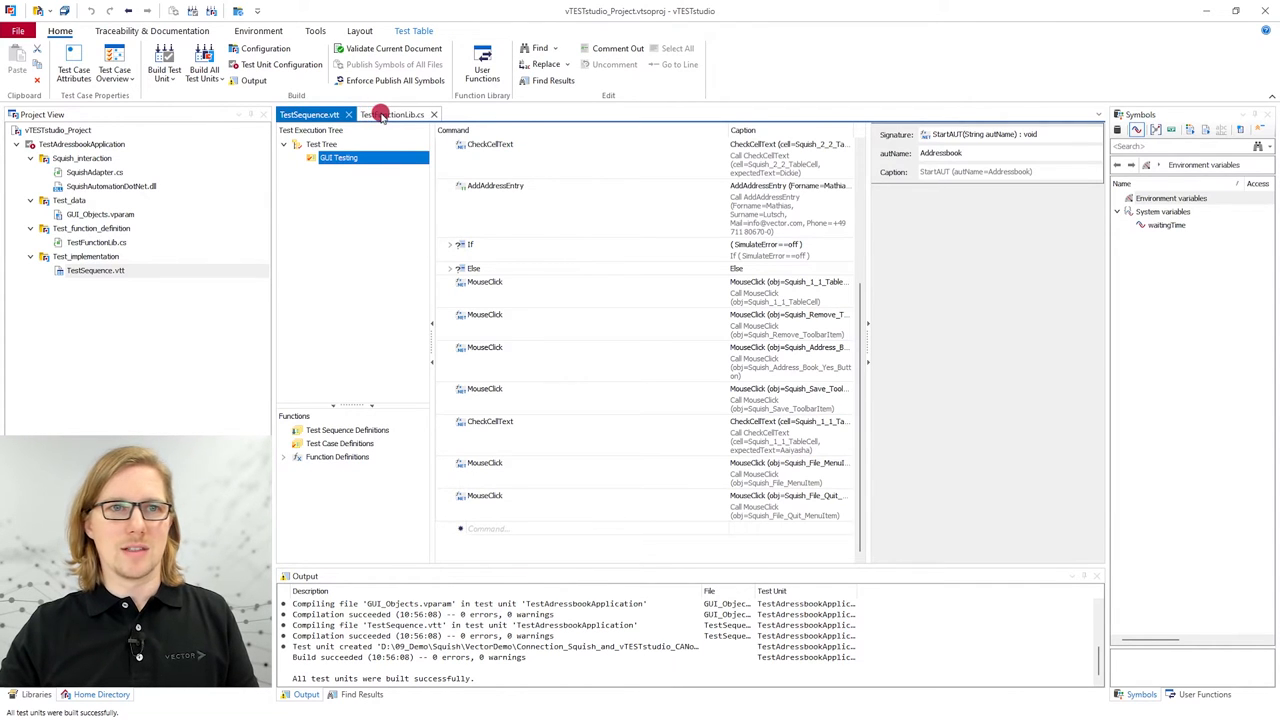
left_click(392, 114)
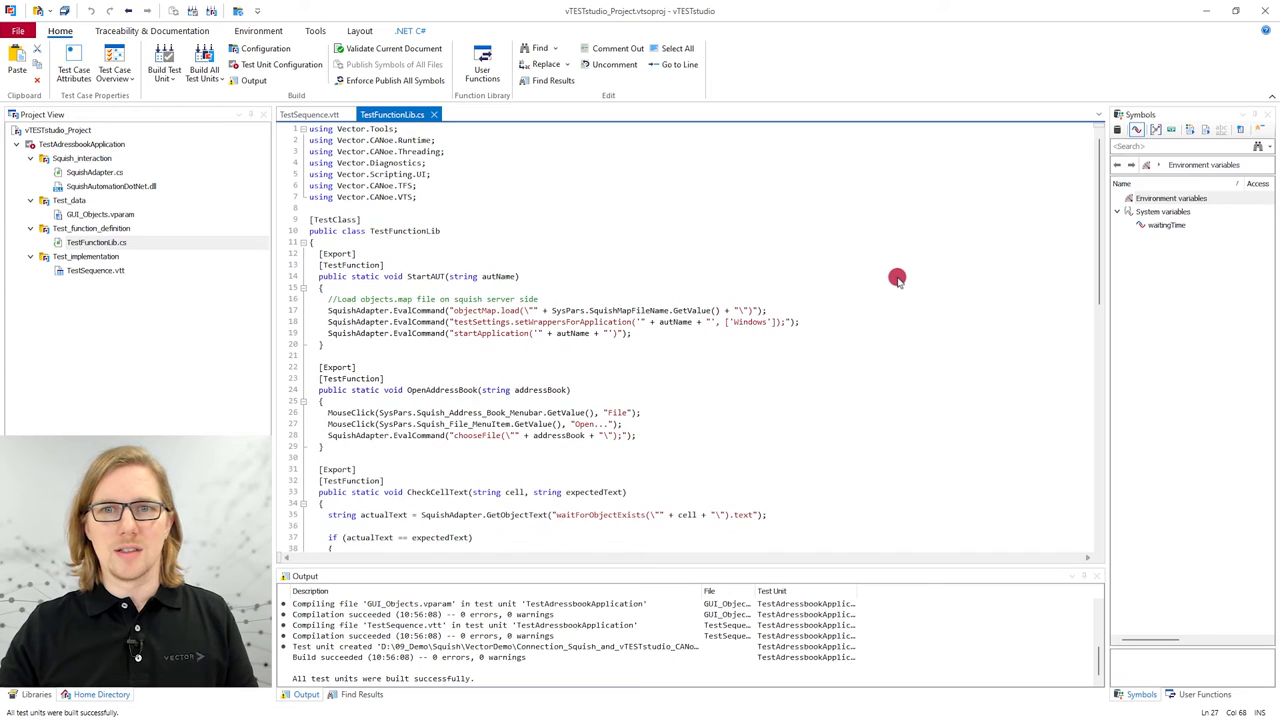
mouse_move(933, 330)
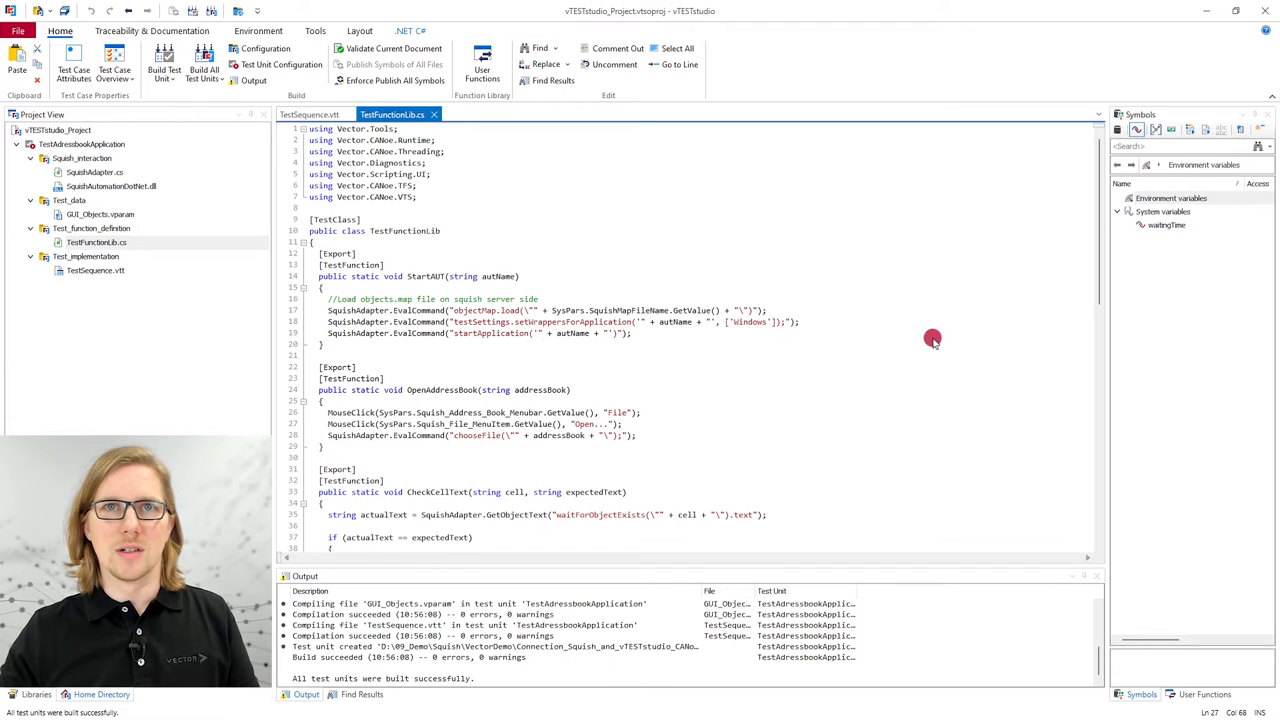
mouse_move(940, 331)
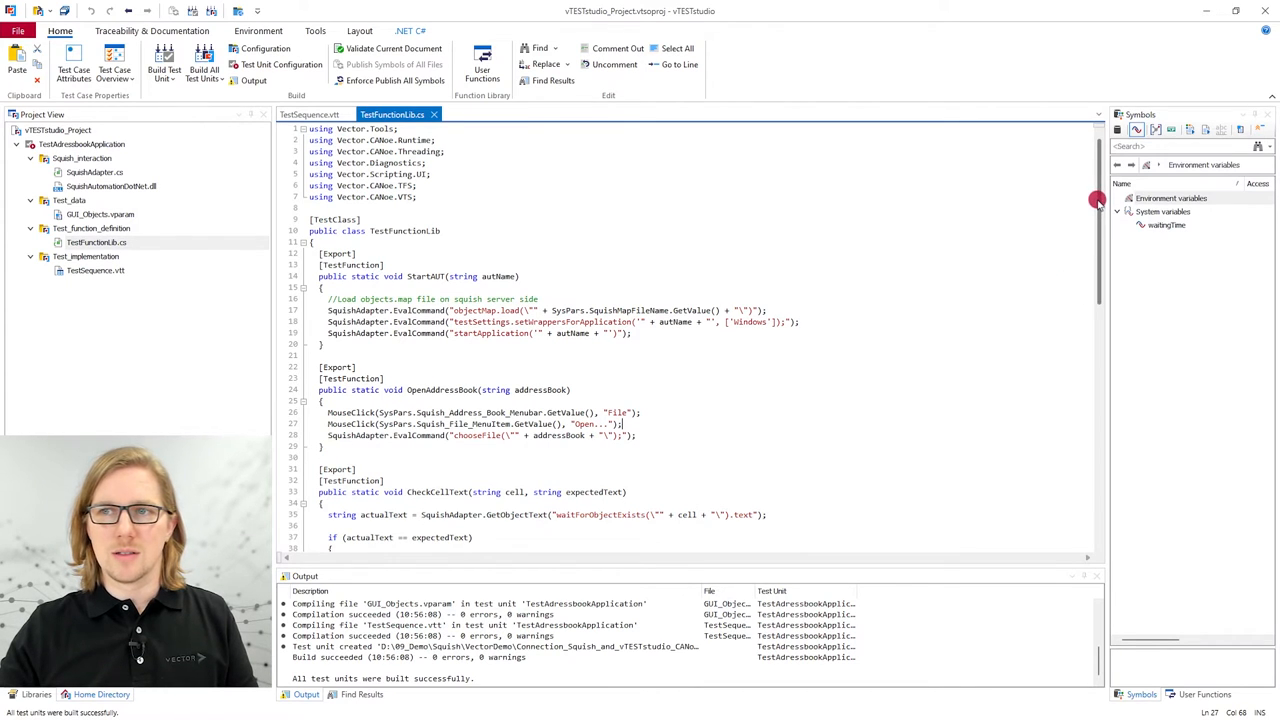
scroll("down", 3)
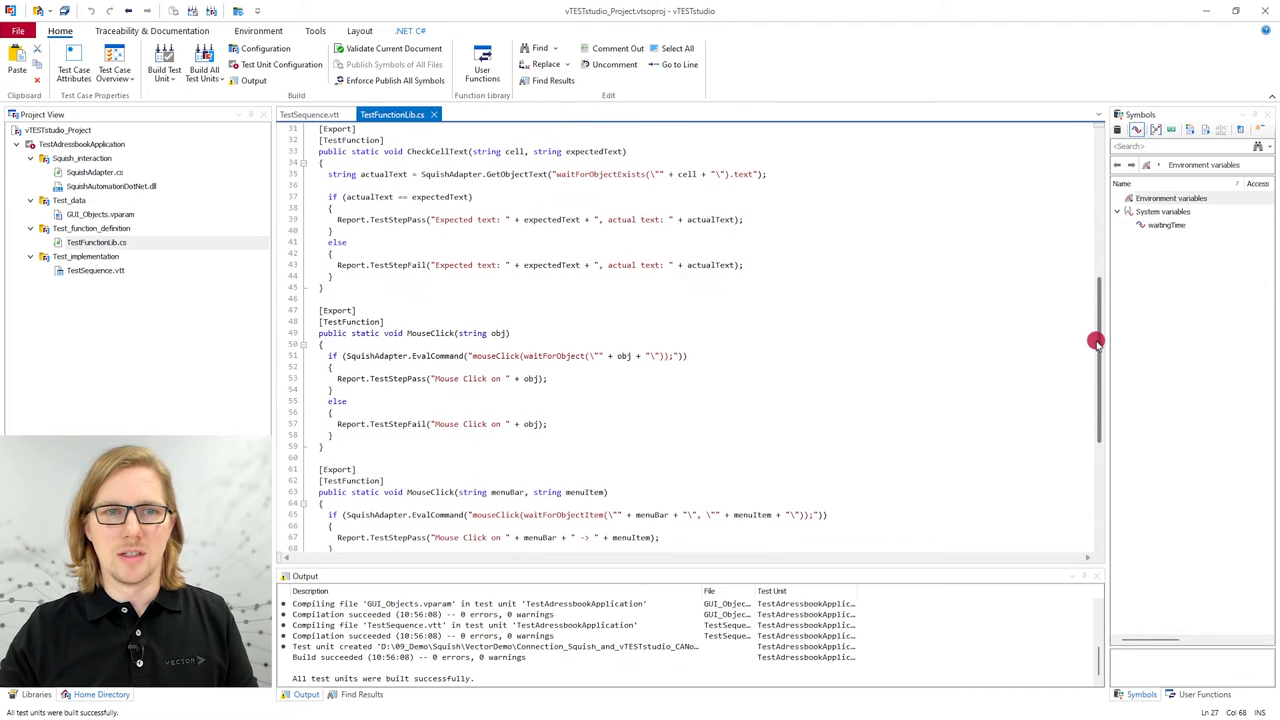